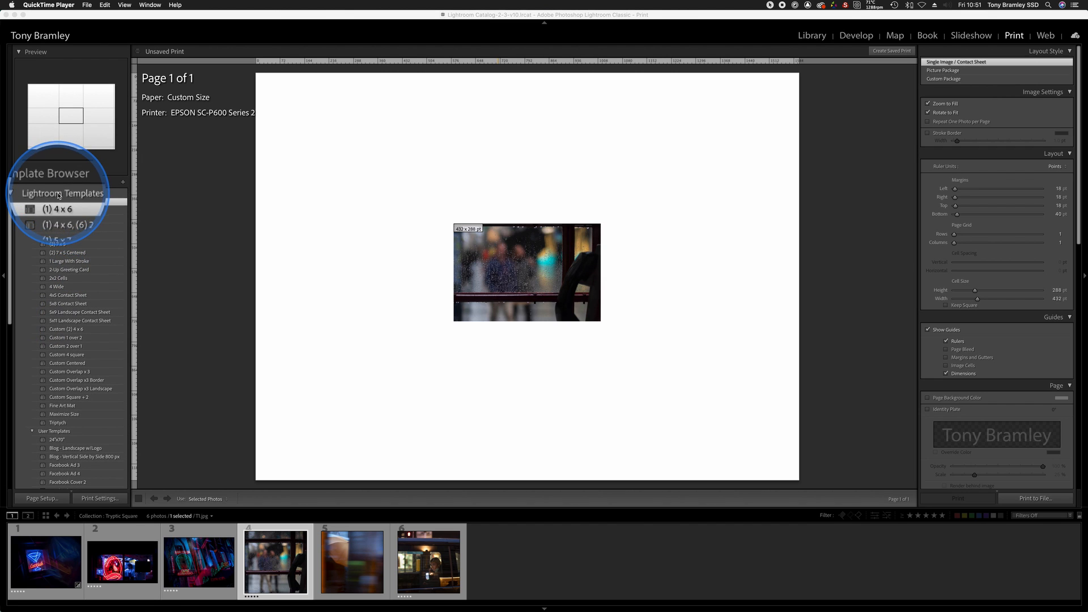
Import the three 1600x1200px LS, SQ and PT .lrtemplate files into User Templates.
click(32, 192)
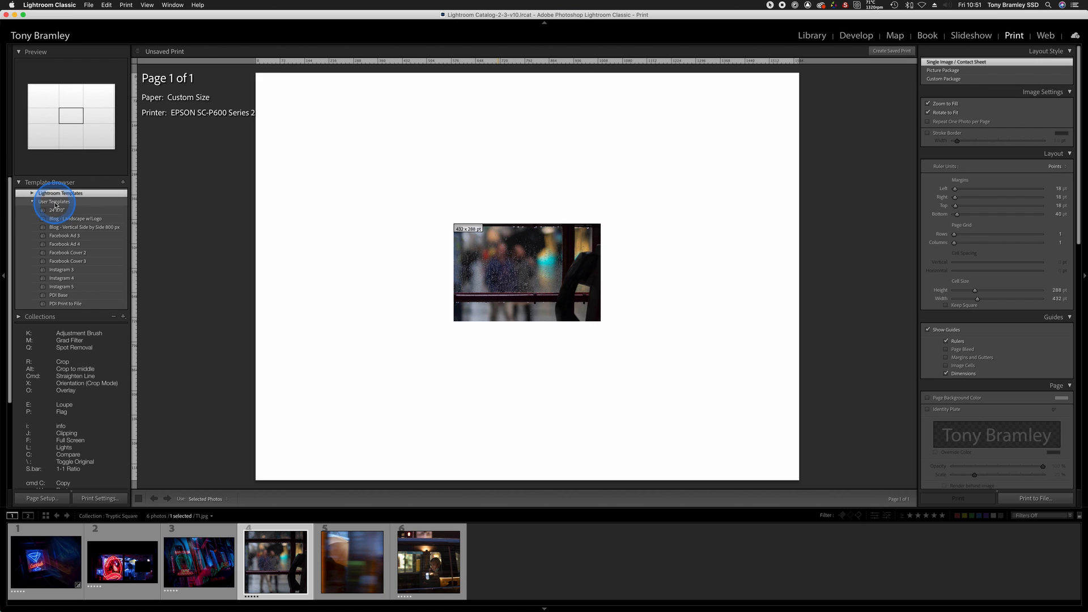
right_click(54, 202)
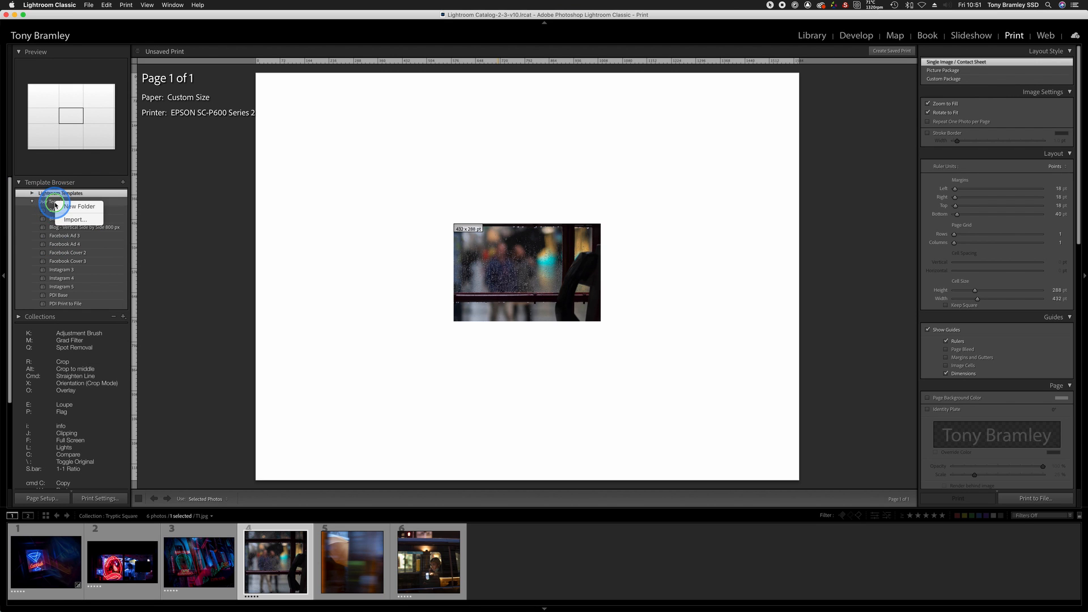
mouse_move(75, 219)
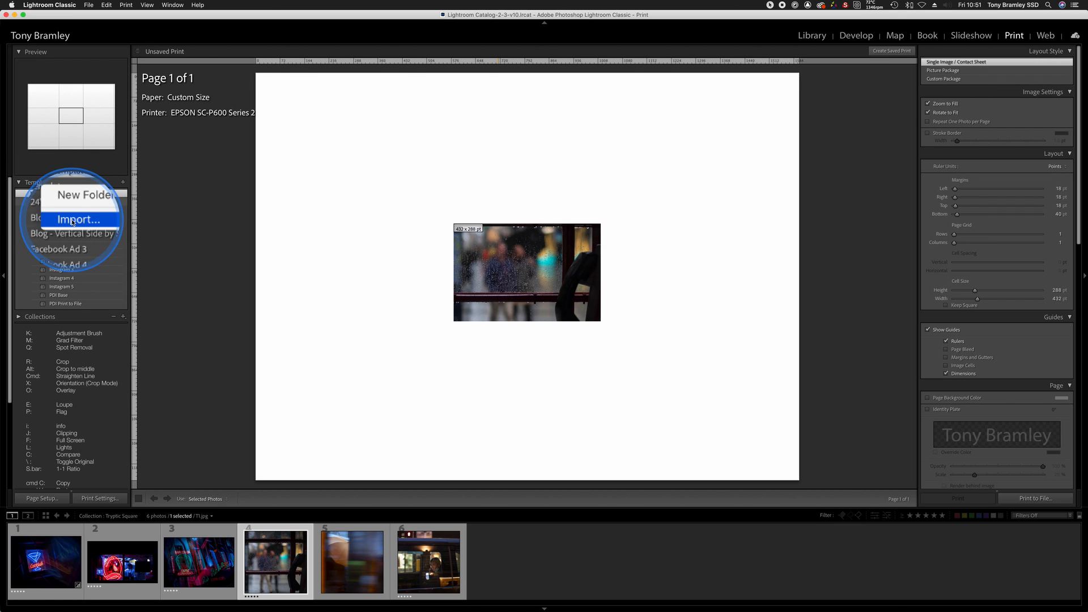
click(77, 219)
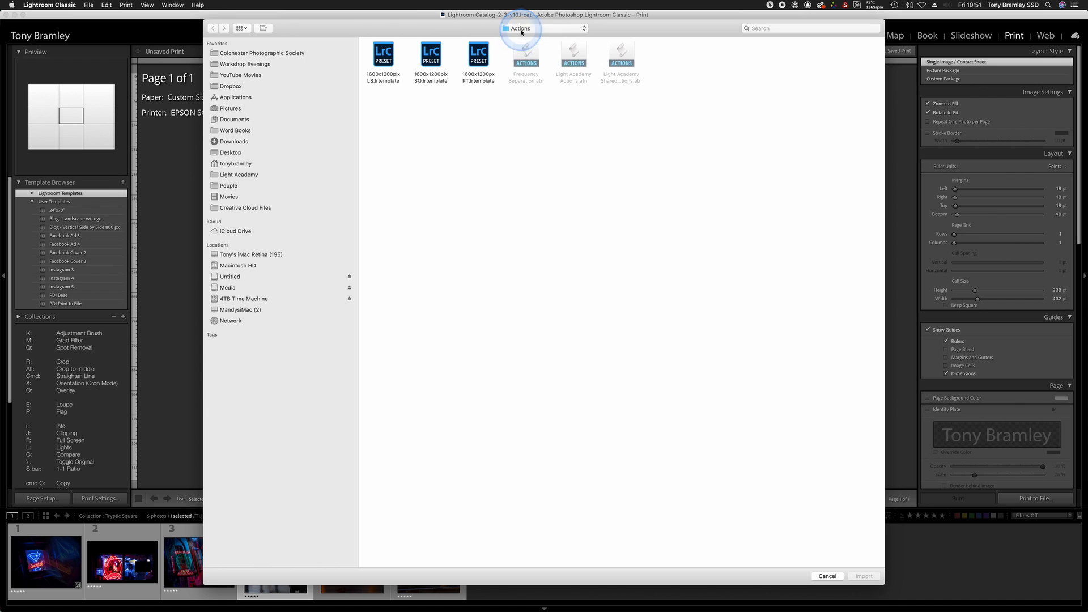
click(478, 54)
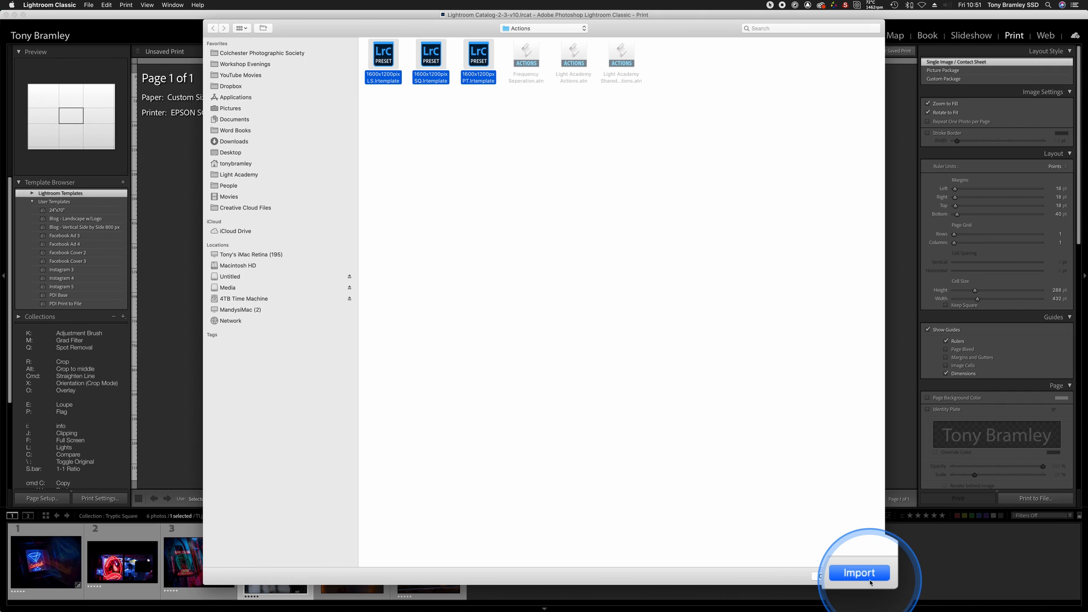
click(858, 572)
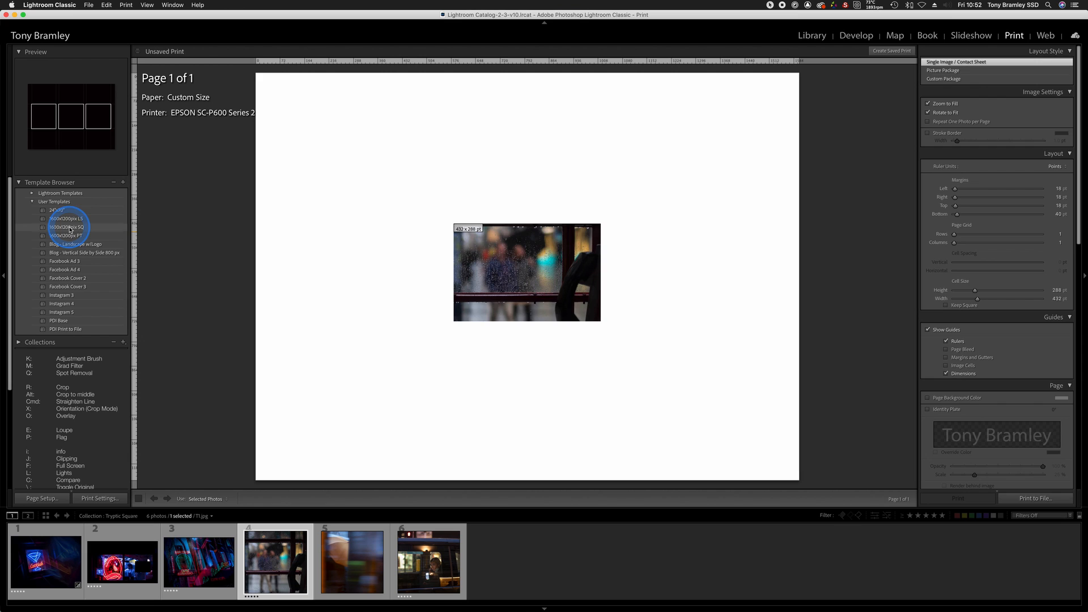
Apply the 1600x1200px SQ user template with Grid Snap set to Off.
click(66, 227)
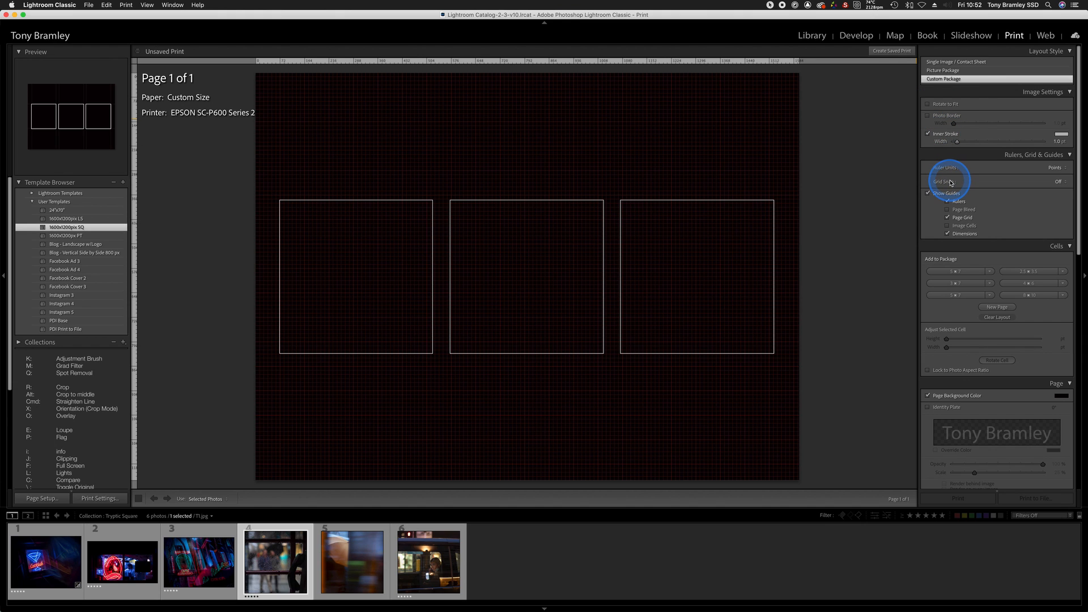
click(1058, 182)
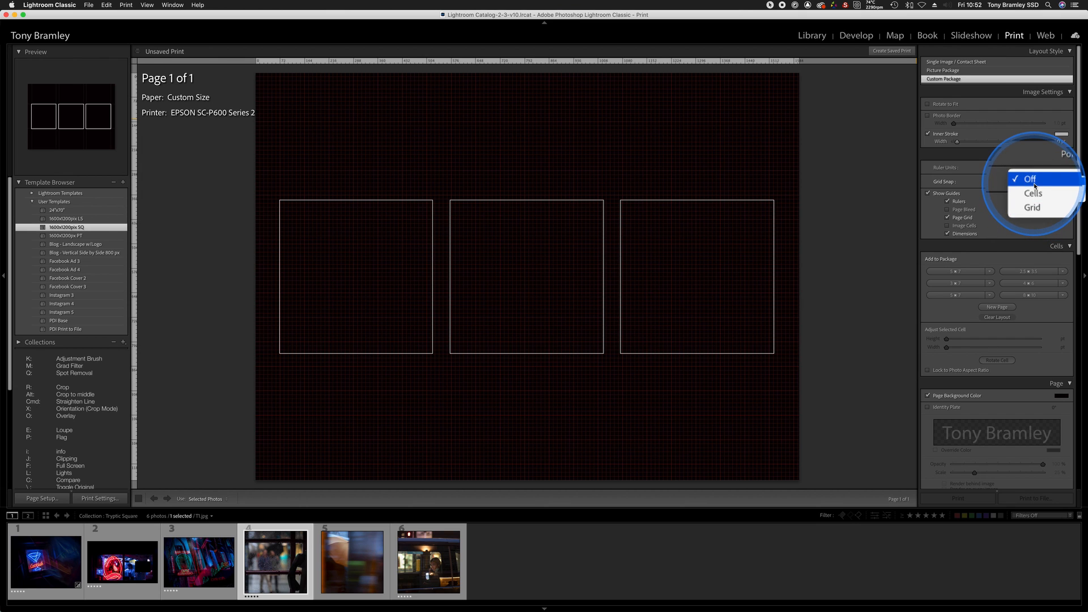
click(1030, 180)
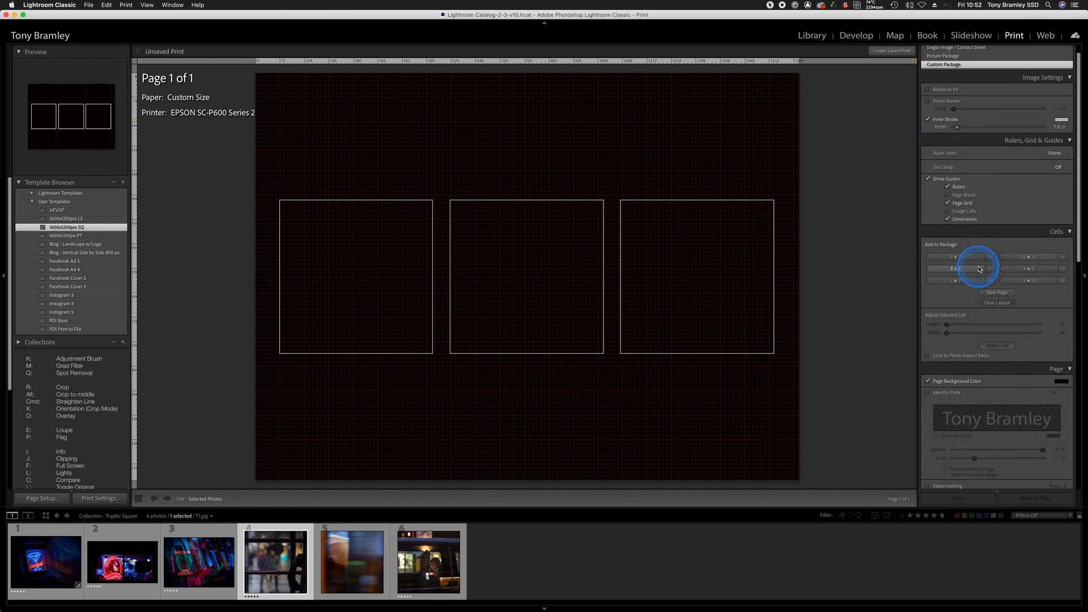
scroll(down, 3)
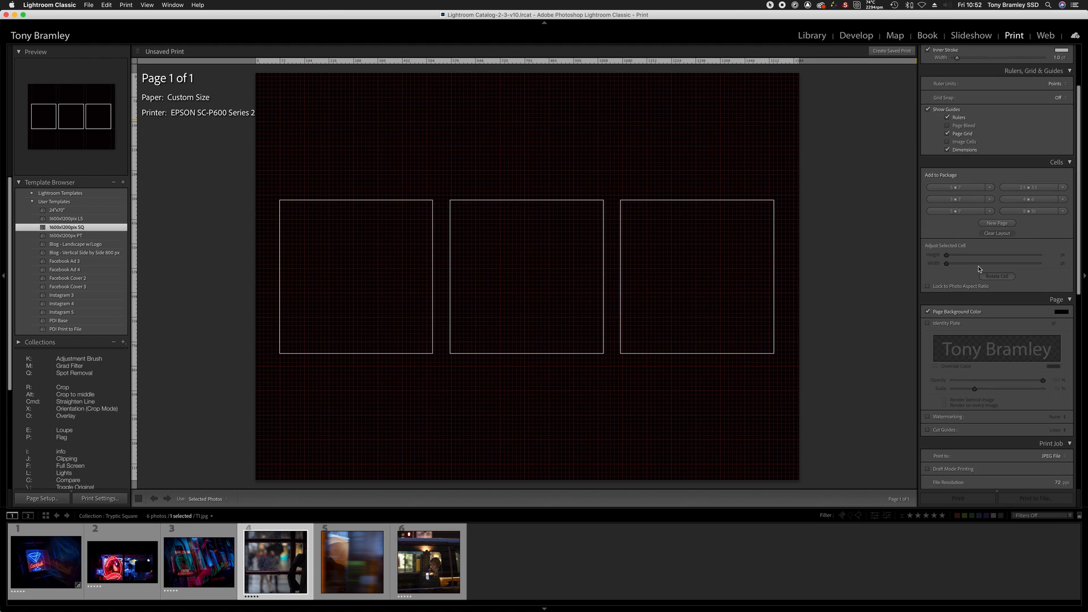
scroll(down, 3)
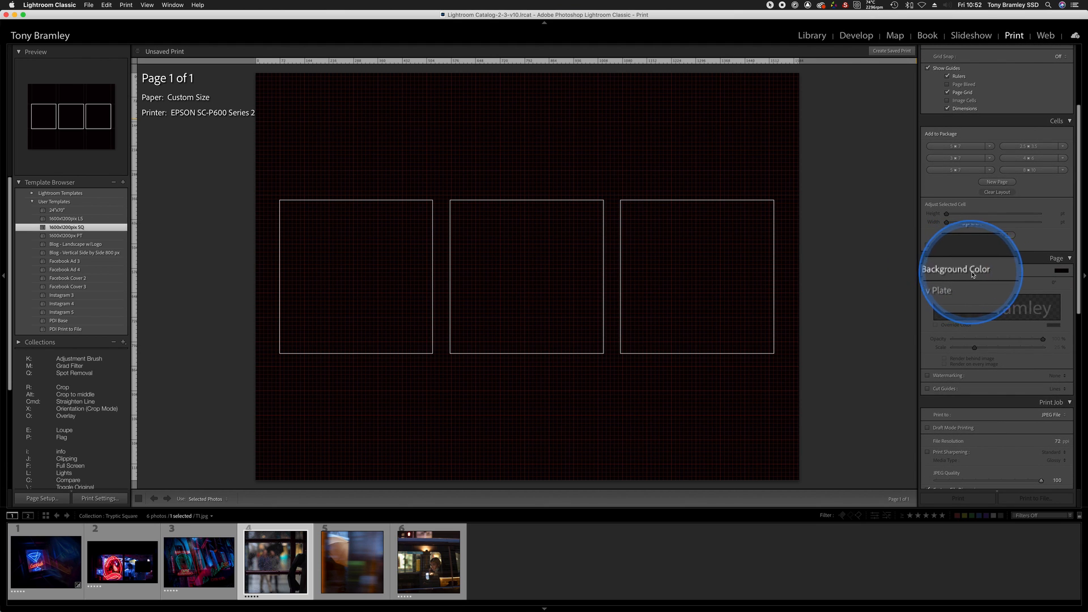
click(1036, 257)
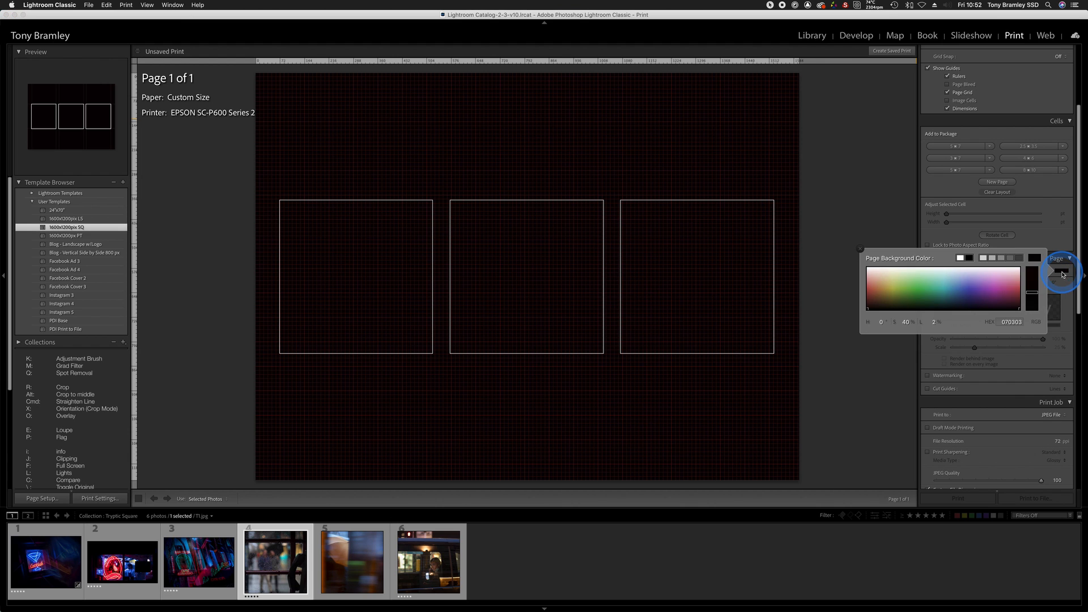
click(865, 269)
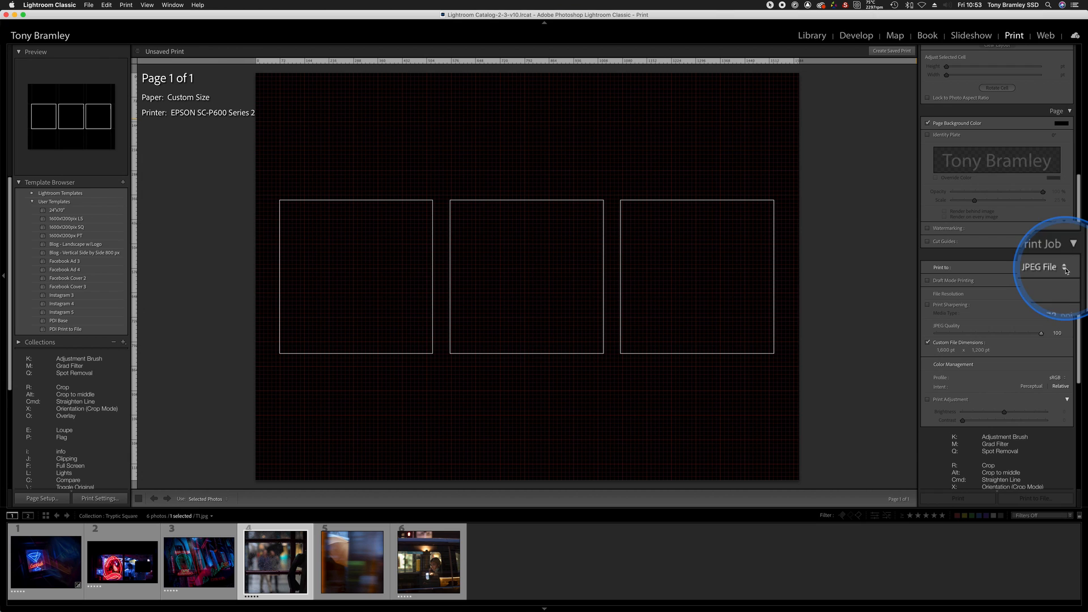
click(1048, 267)
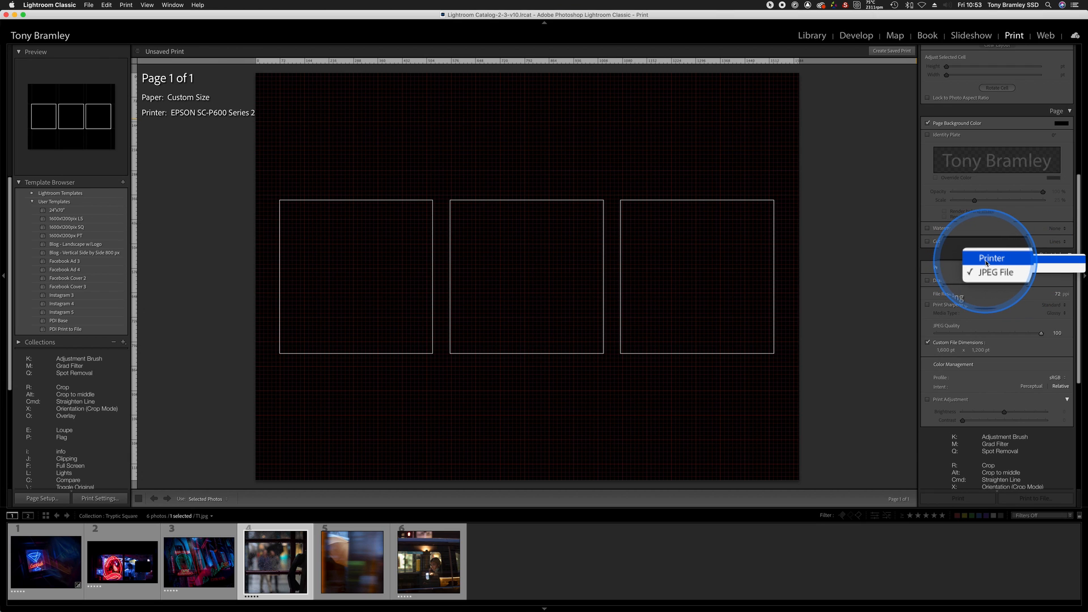
click(998, 272)
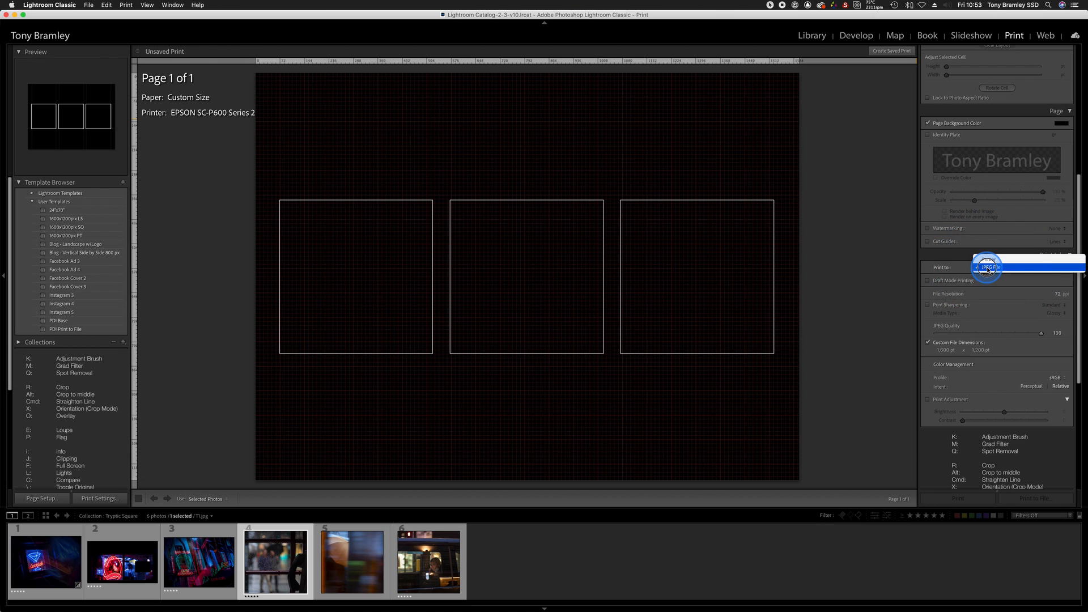
click(987, 267)
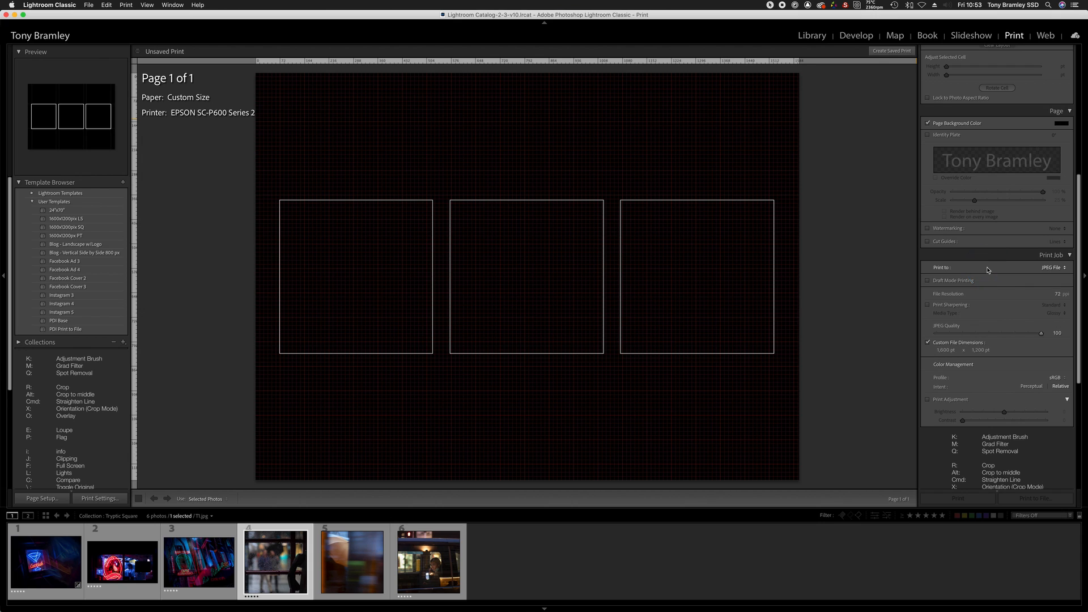
click(928, 343)
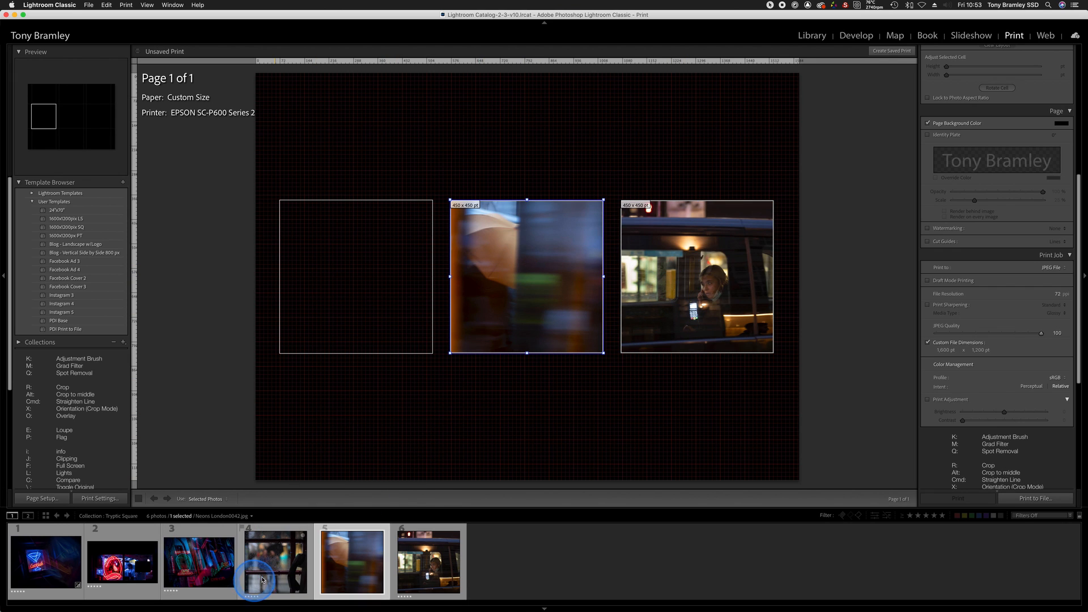
Put the rain-streaked window photo in the left cell; match the taxi cell's aspect ratio and move it up.
click(276, 560)
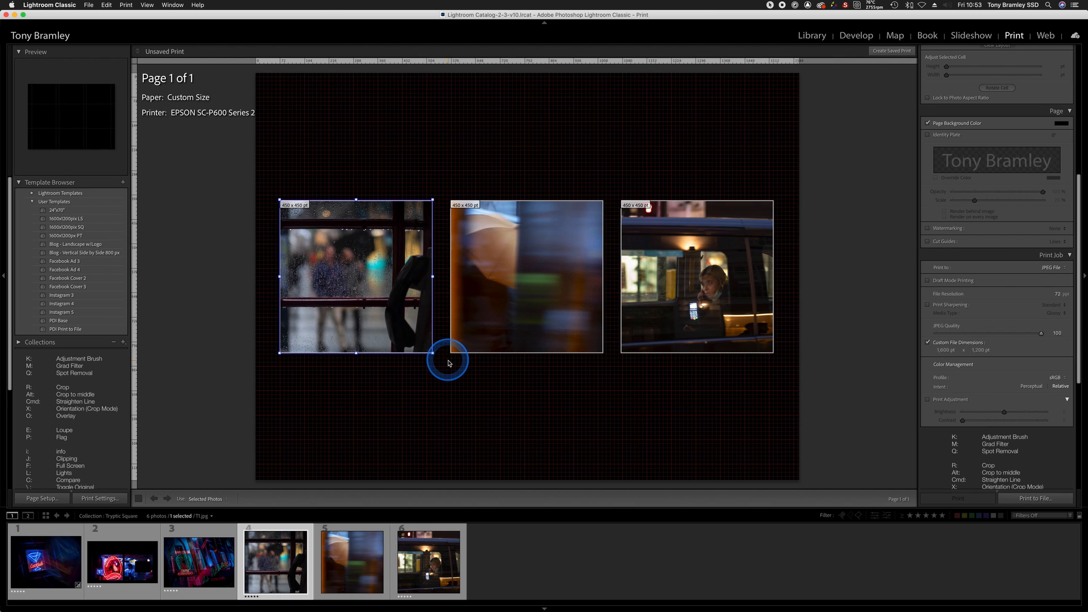
click(525, 276)
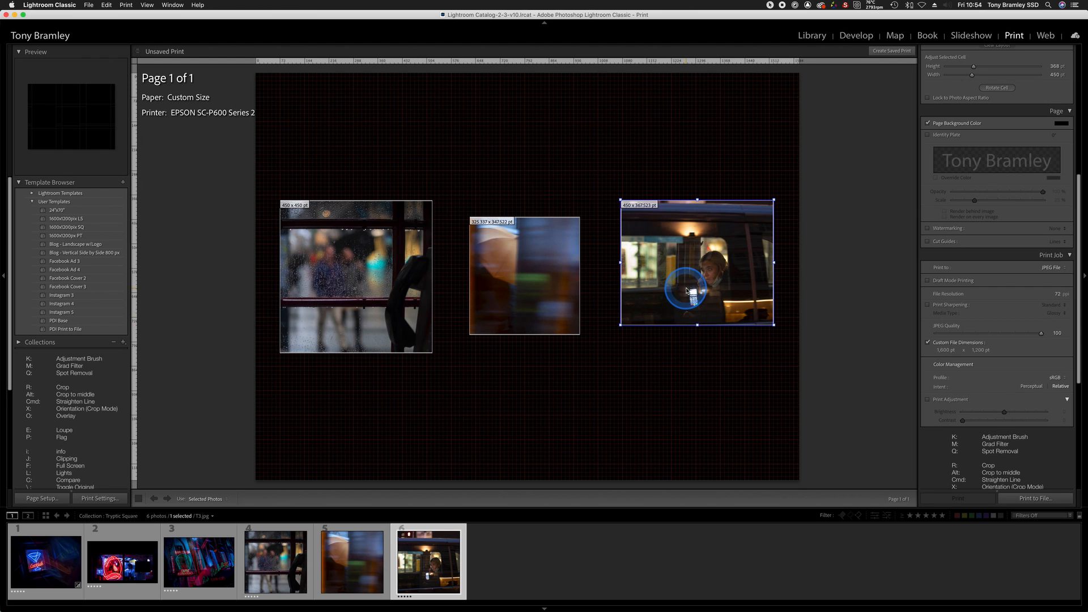
right_click(687, 291)
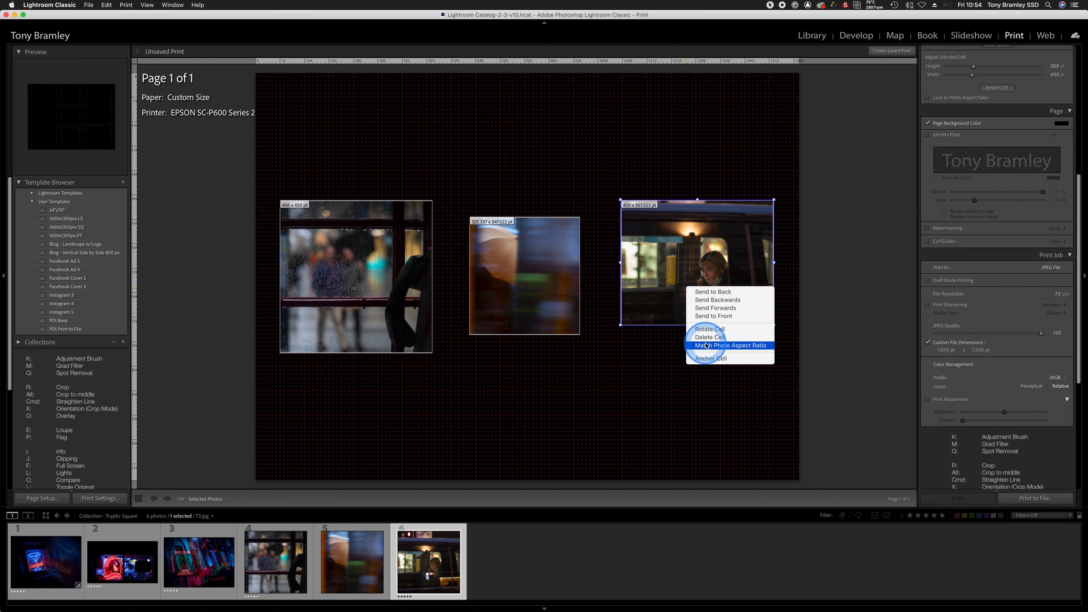
click(729, 346)
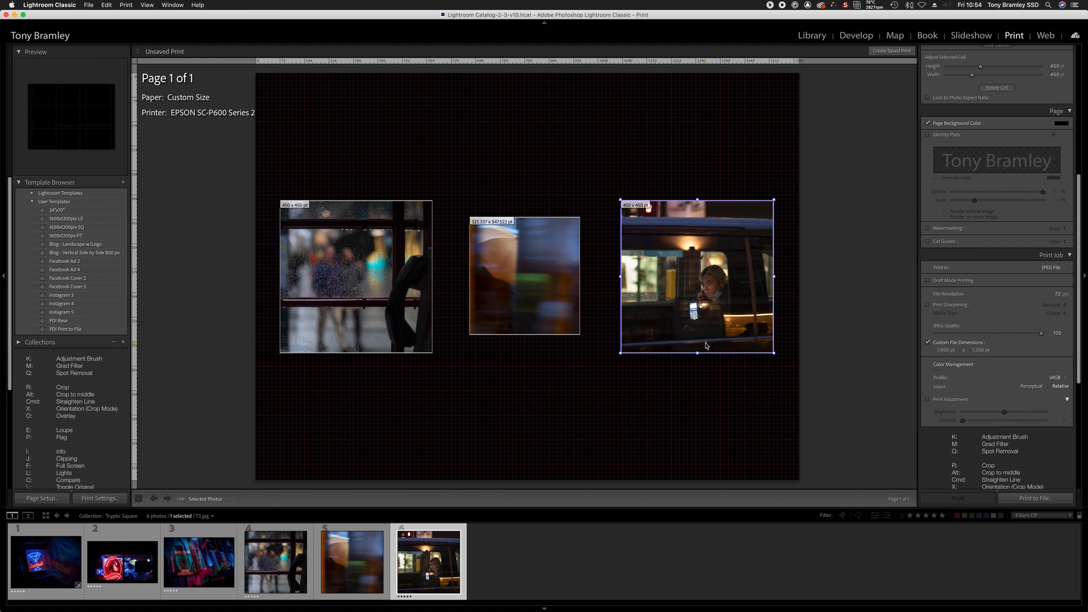
click(698, 333)
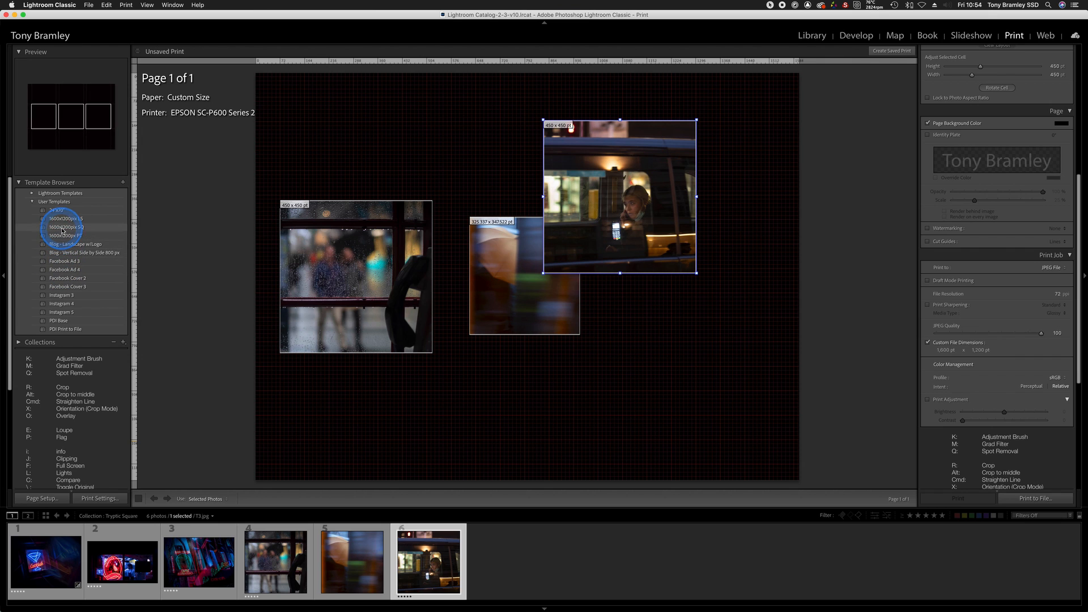
Reapply the 1600x1200px SQ template and fill the cells with the cocktail, red neon and café photos.
click(66, 228)
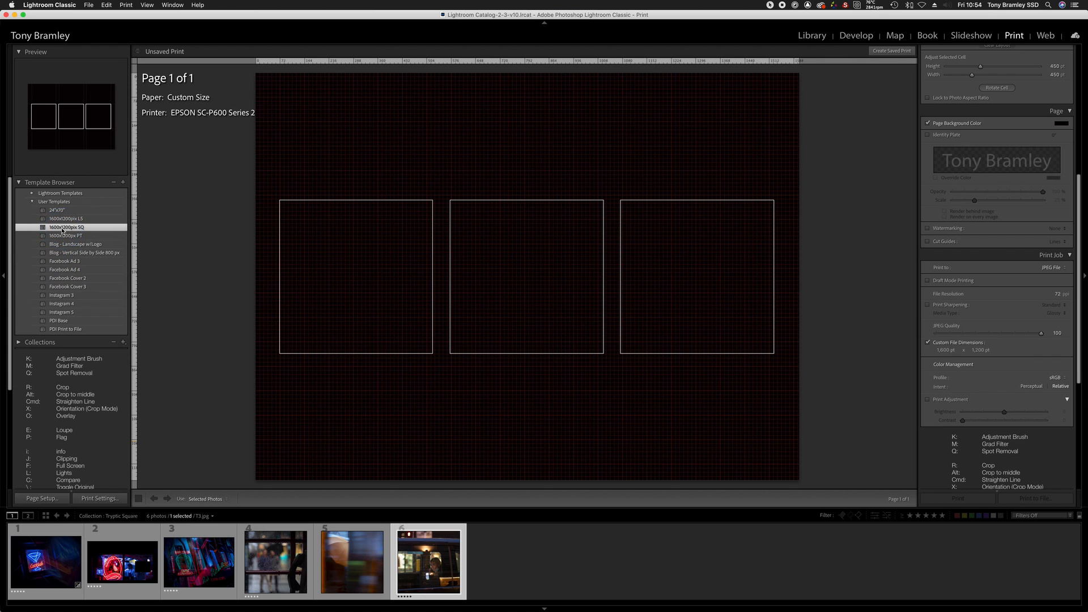
click(66, 227)
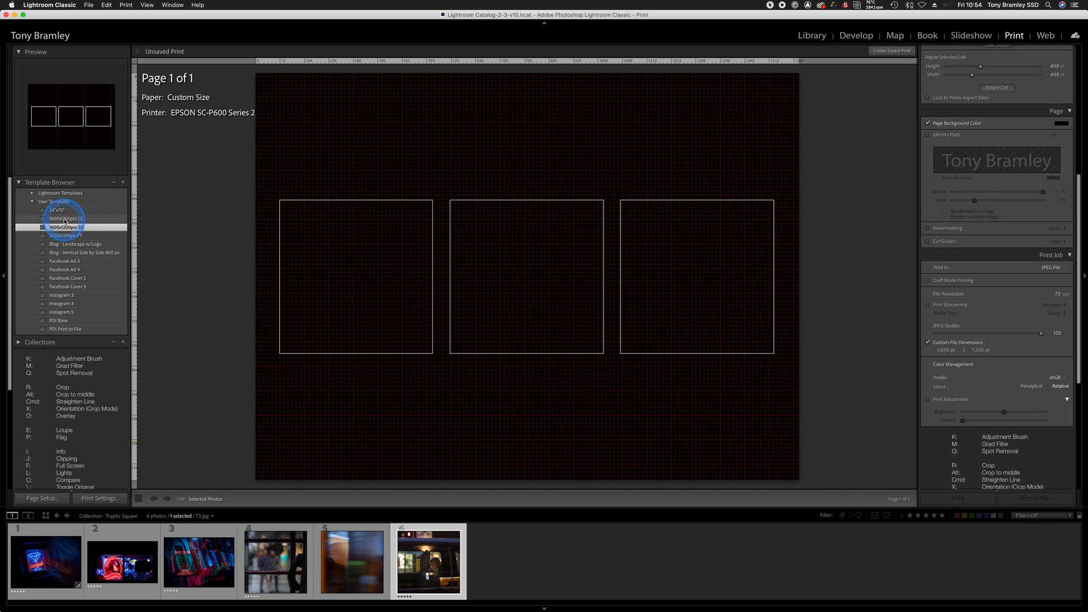
click(66, 219)
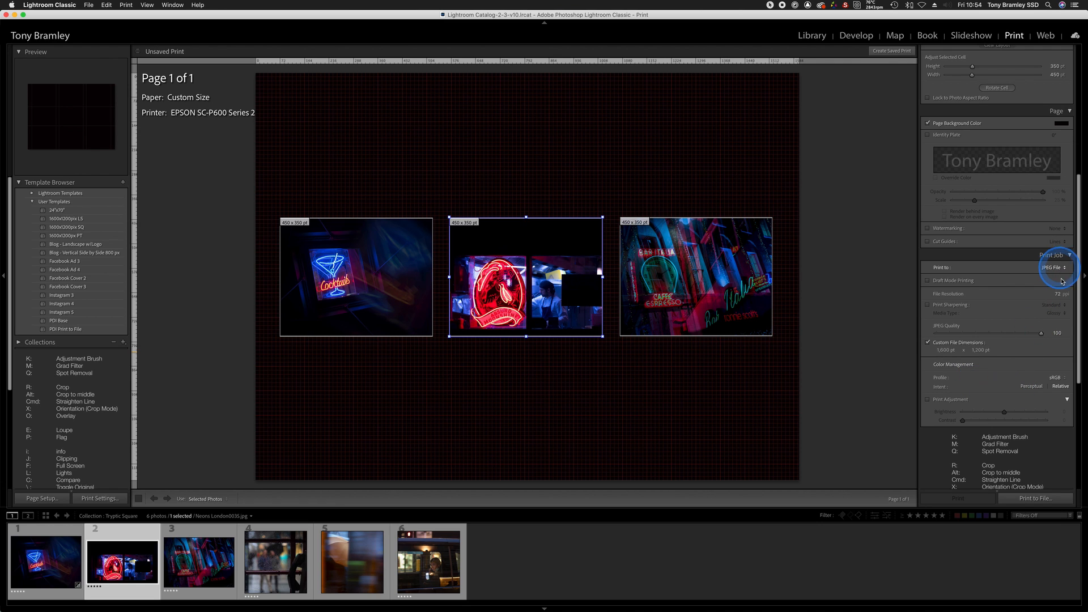
mouse_move(1033, 498)
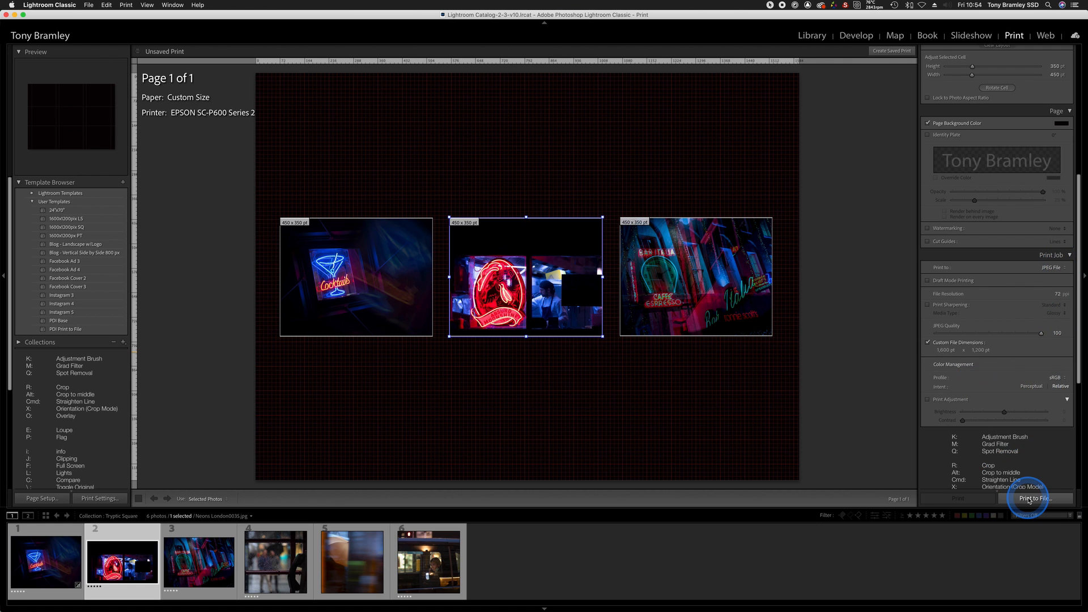
Print the triptych to file as test.jpg in Downloads and view that folder in Finder.
click(1032, 498)
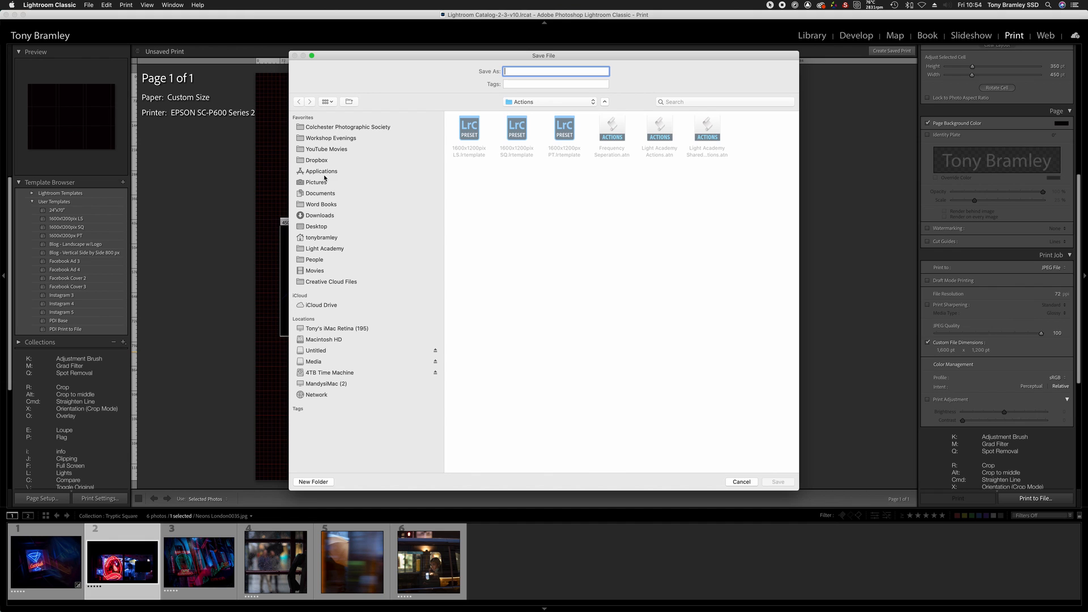
click(319, 216)
text(test)
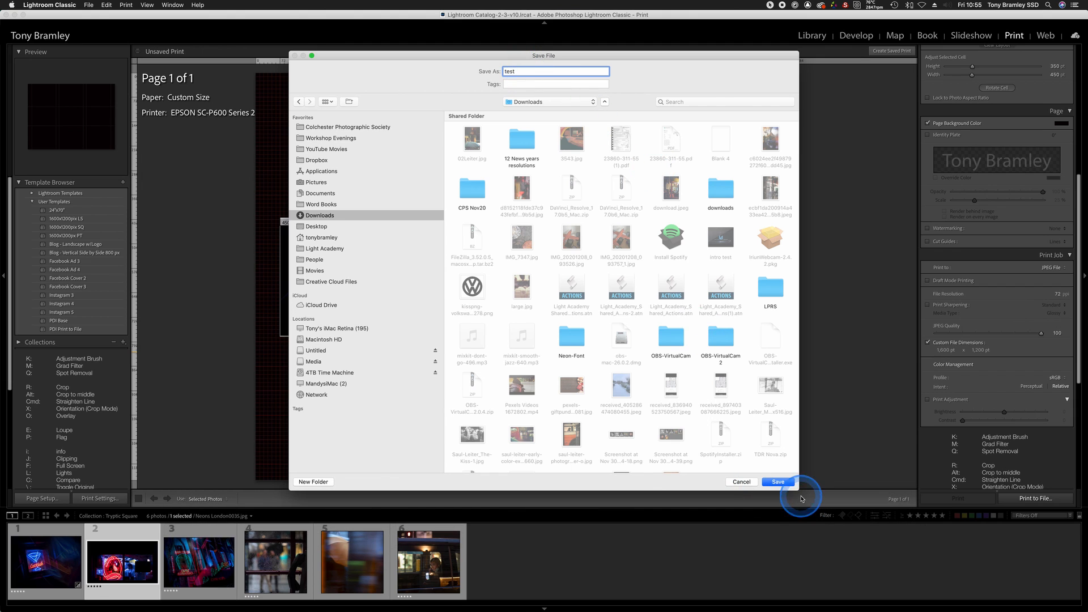
click(777, 482)
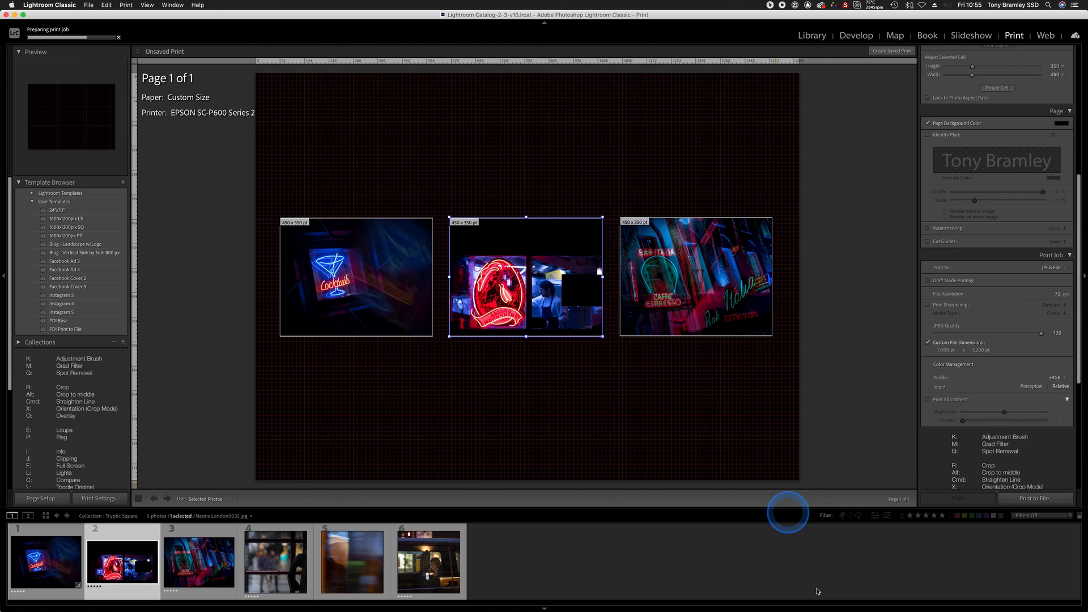
mouse_move(928, 603)
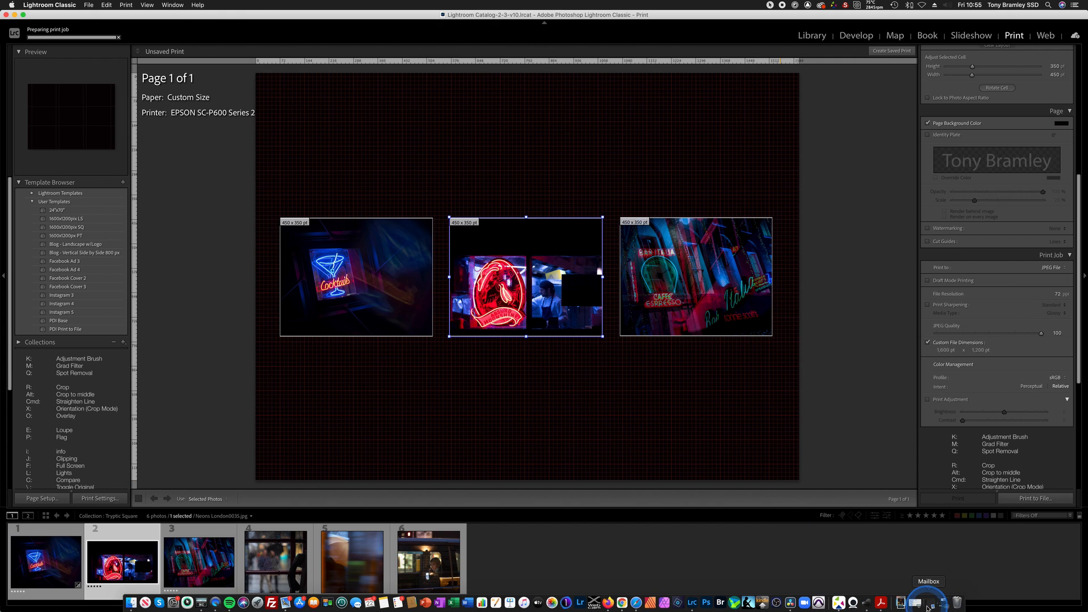
mouse_move(900, 599)
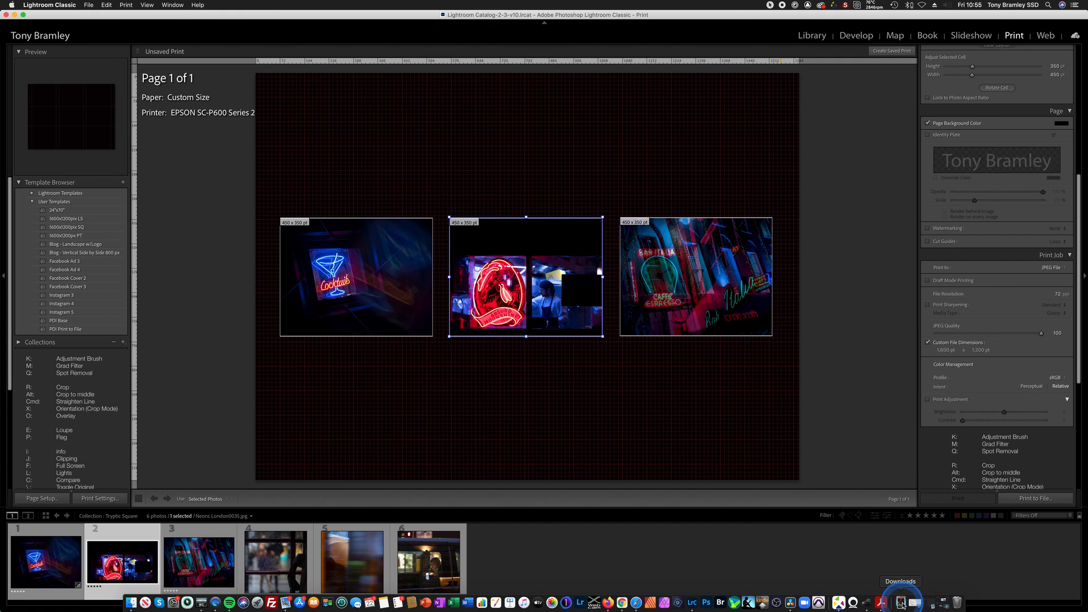
click(900, 599)
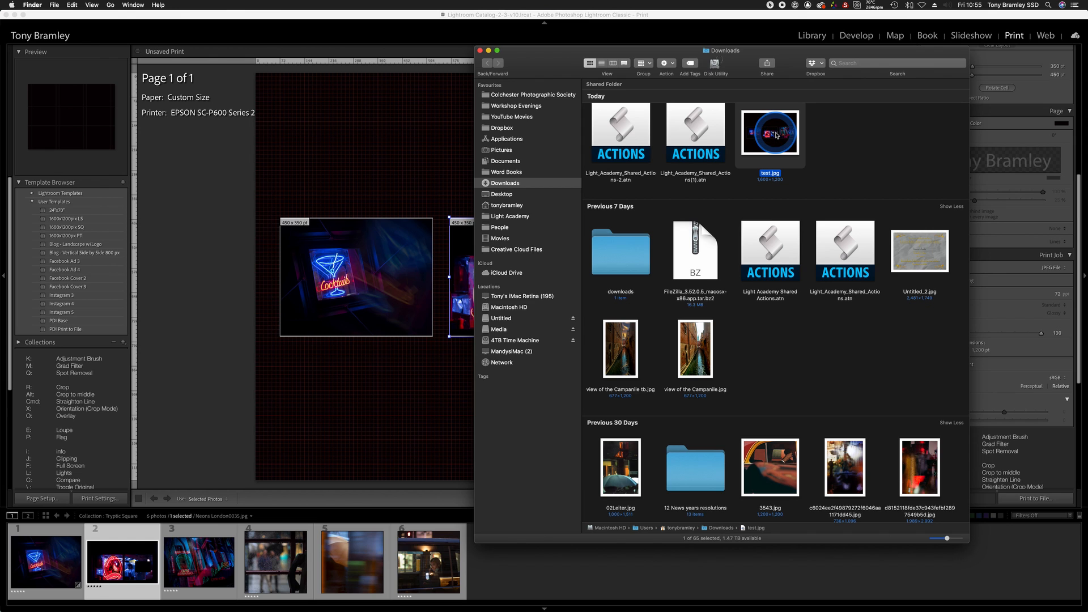